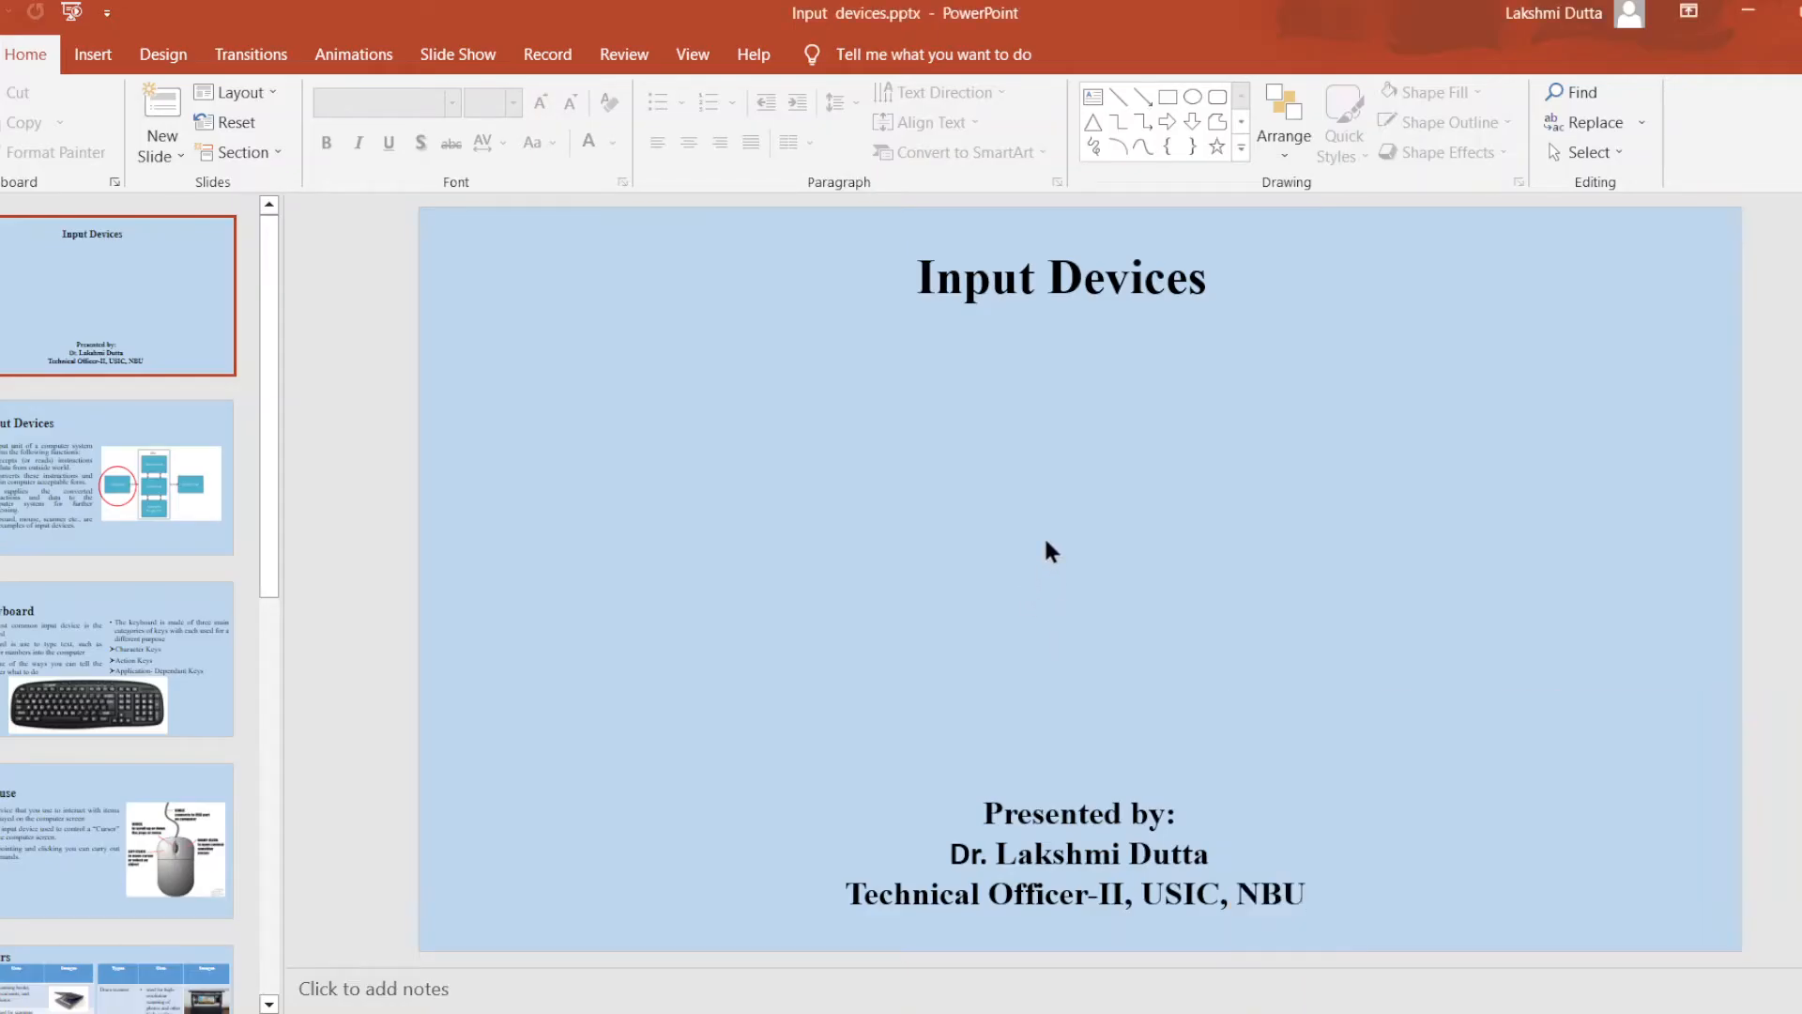
Show the Input Devices slide with the input unit functions and CPU diagram
click(117, 483)
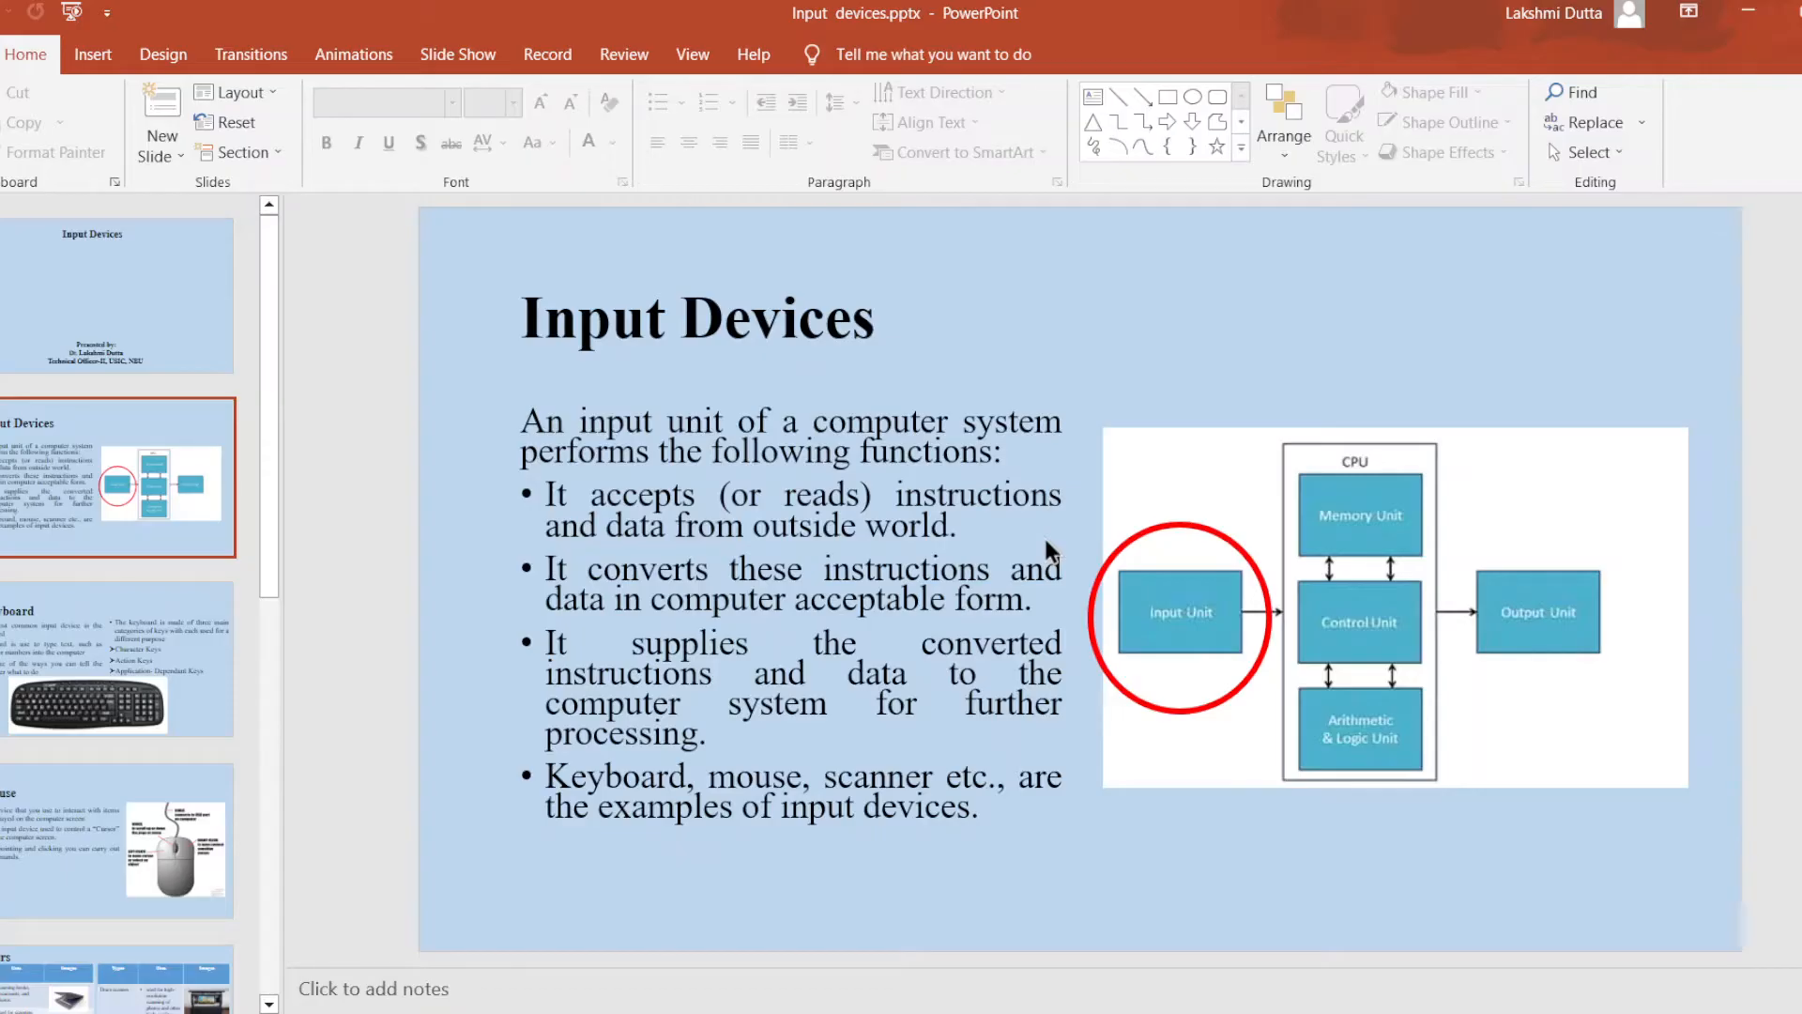
mouse_move(1504, 643)
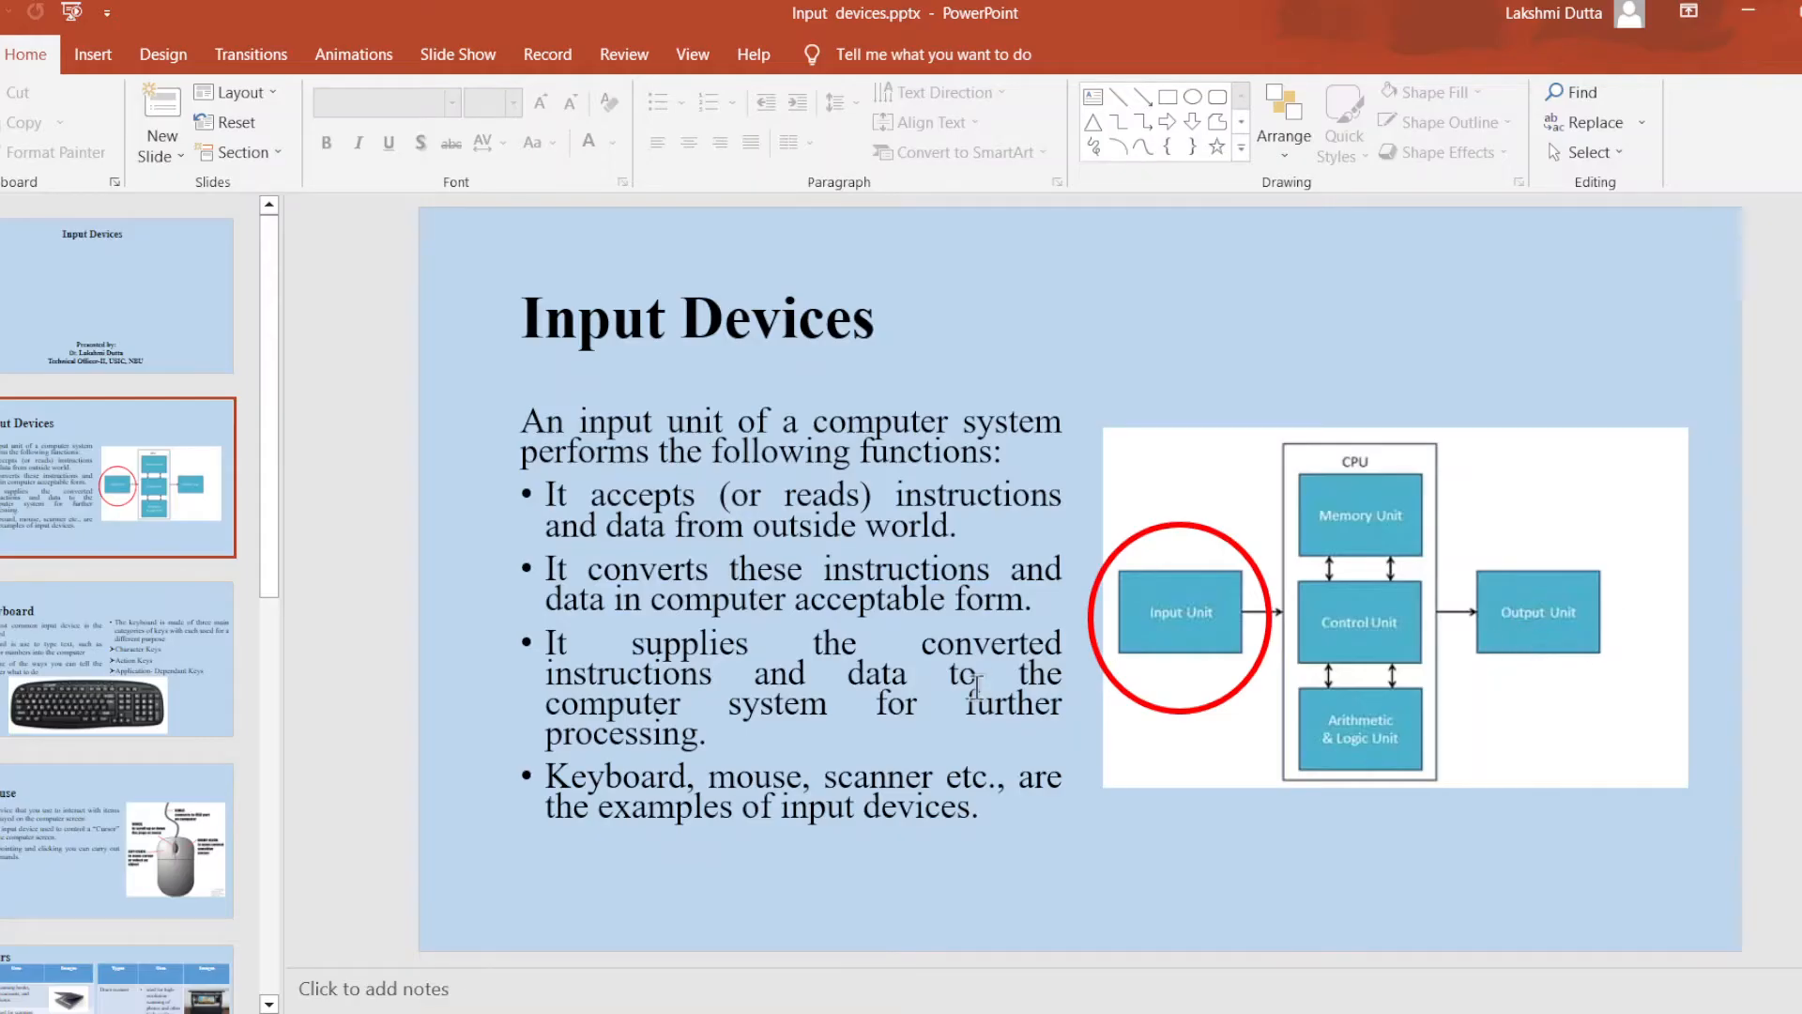
Show the Keyboard slide with its three key categories and keyboard image
click(113, 657)
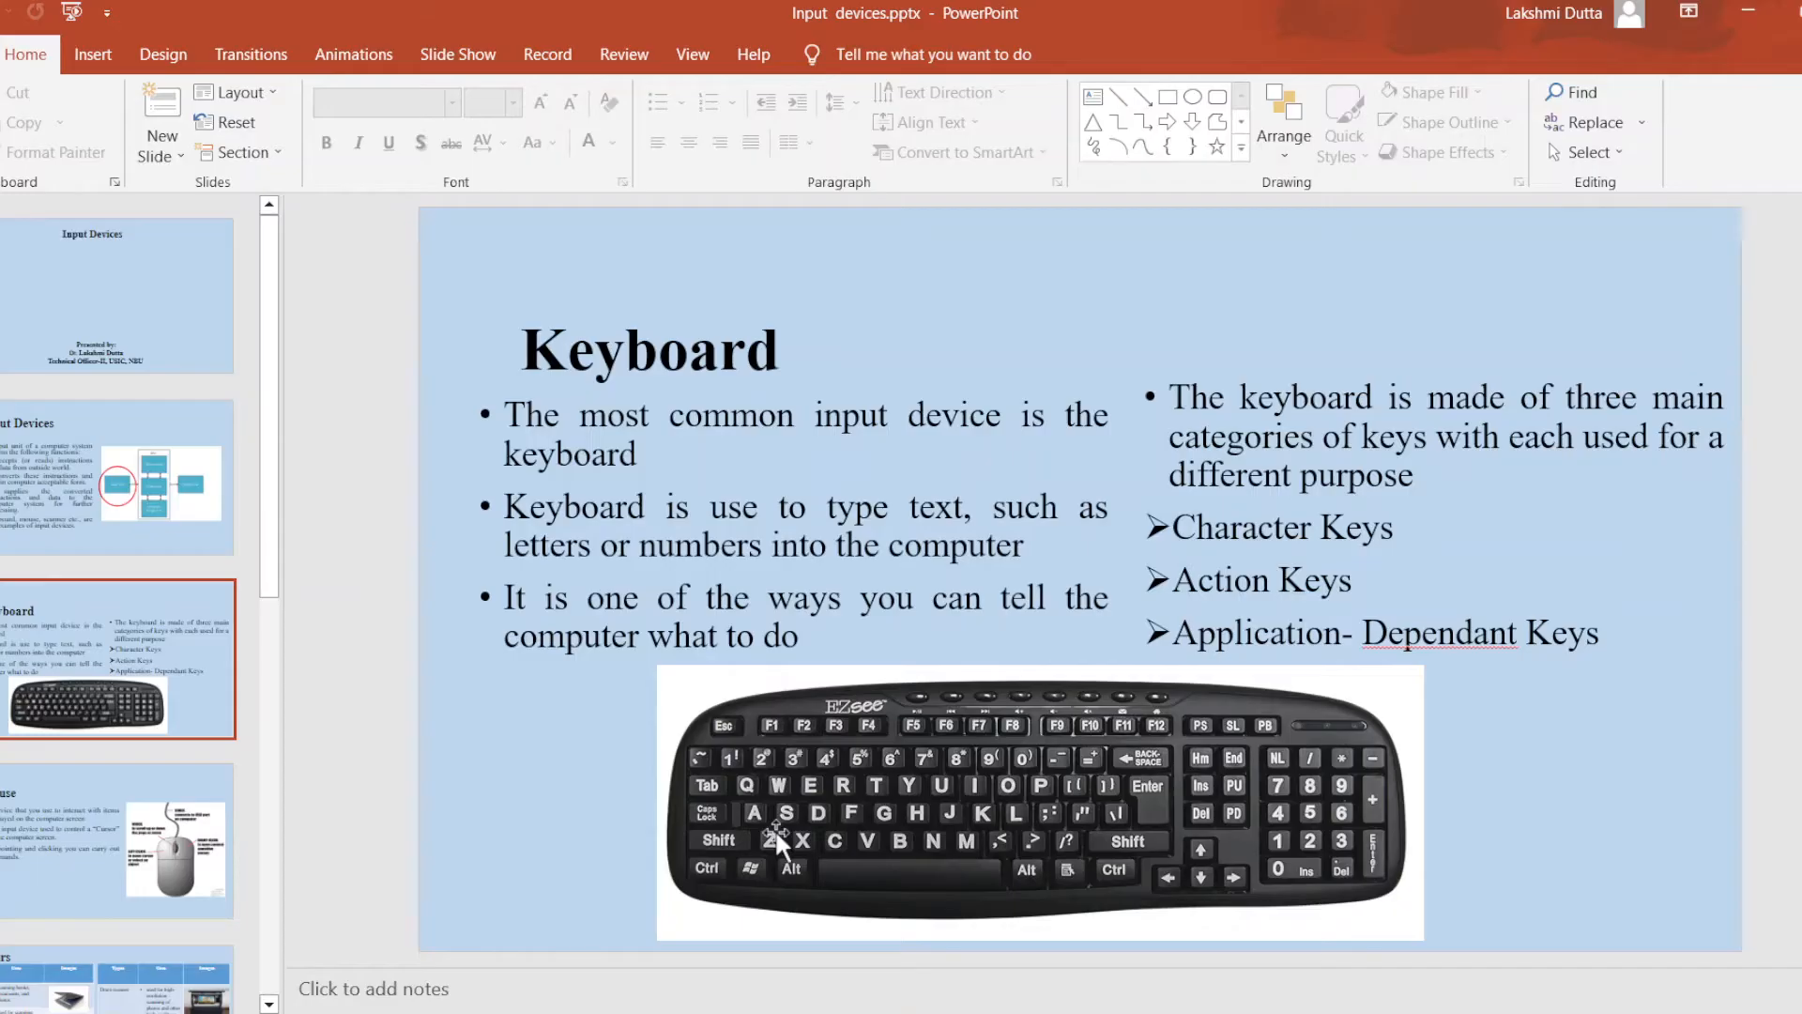
mouse_move(940, 852)
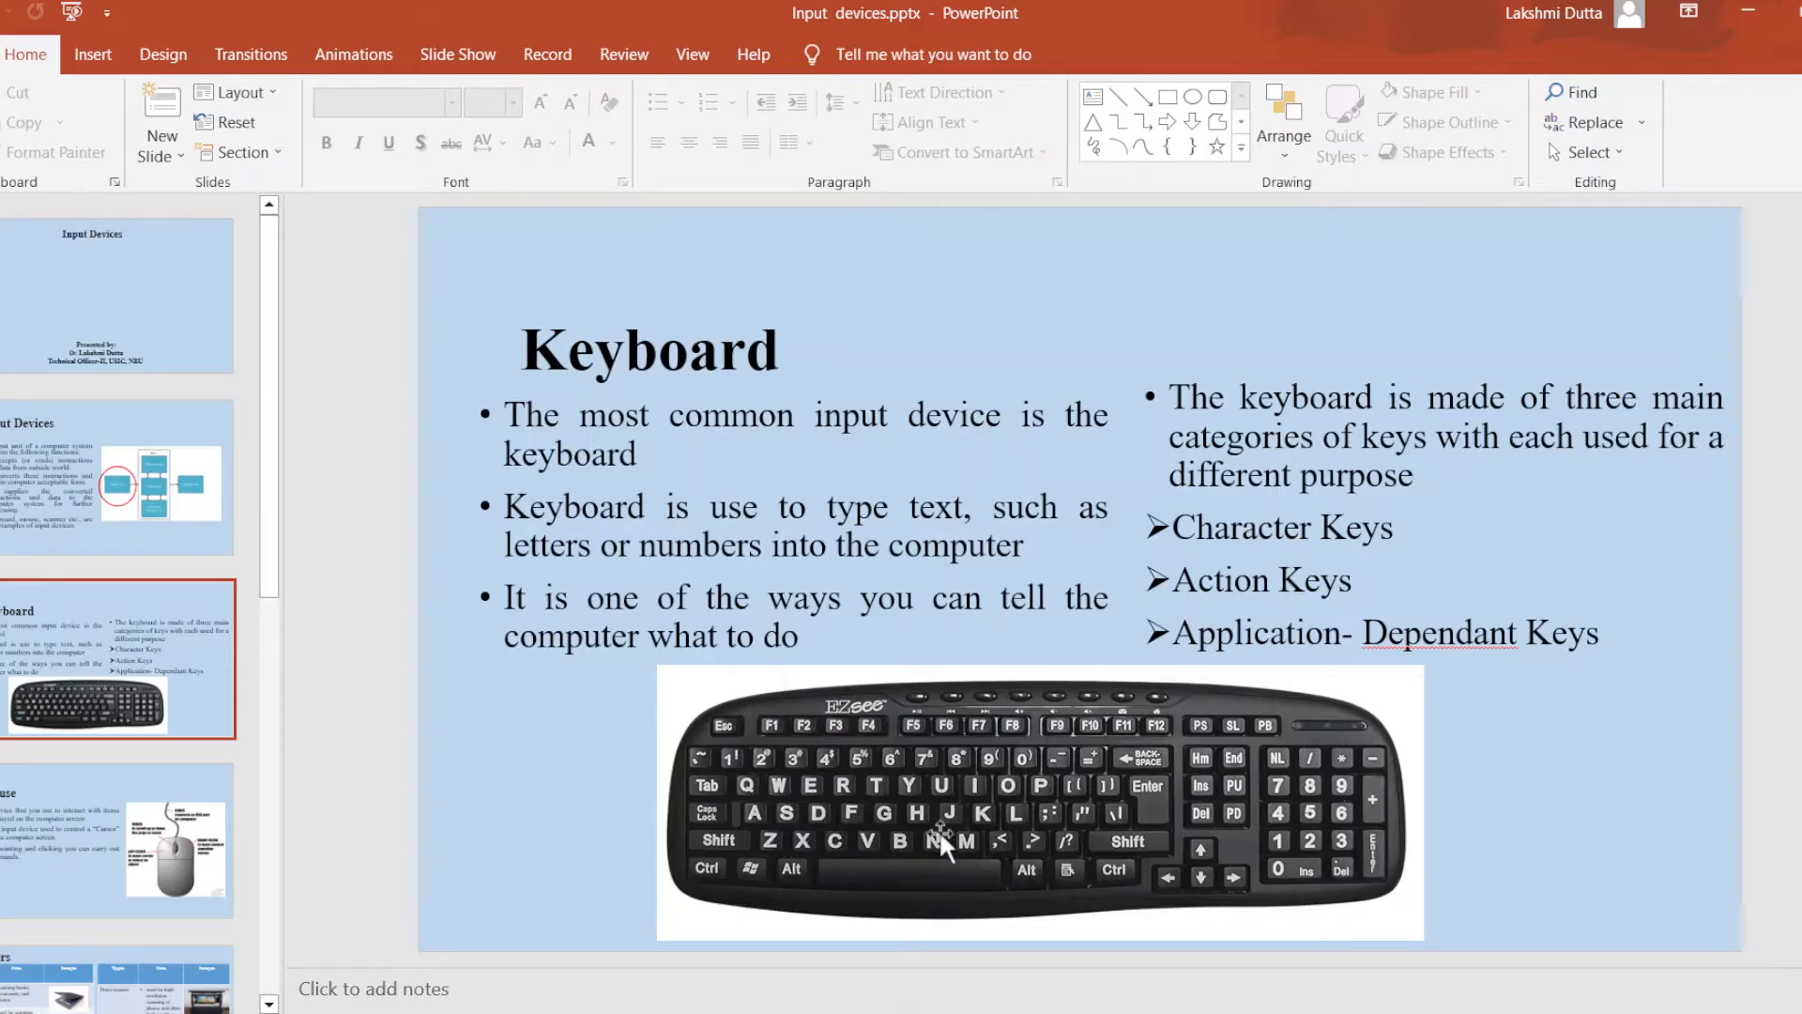
mouse_move(1282, 895)
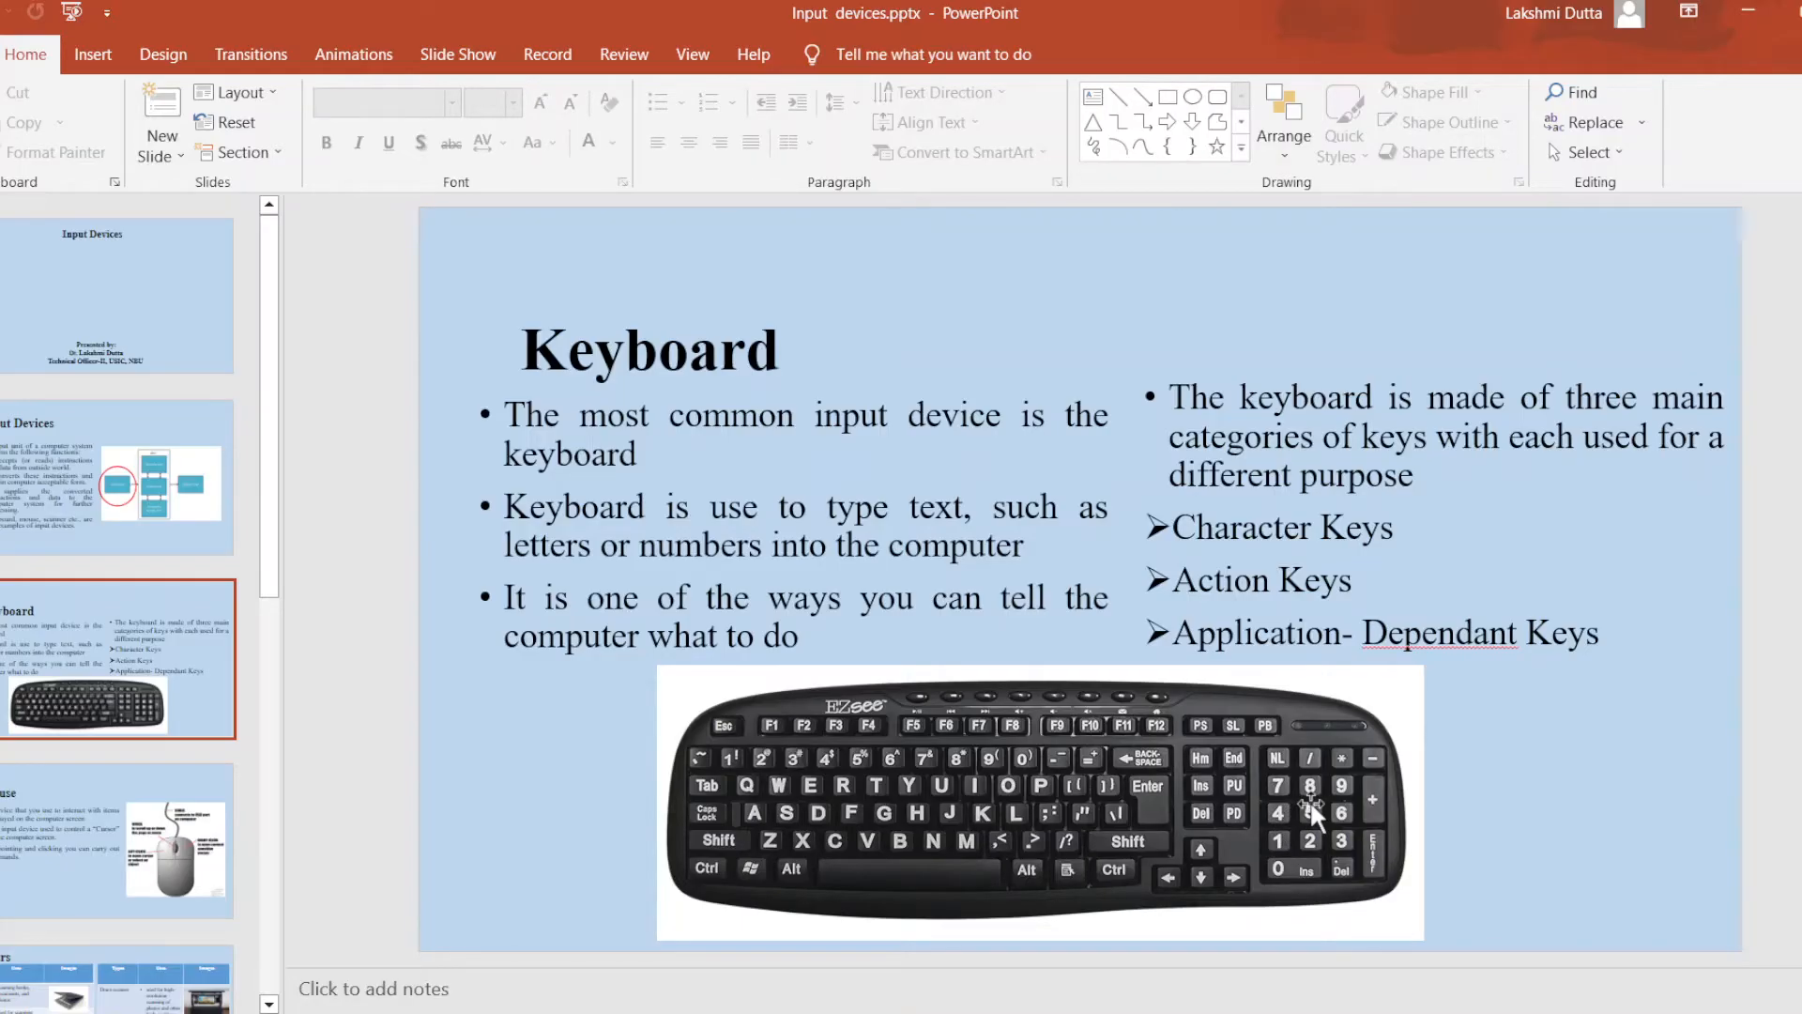
mouse_move(1122, 712)
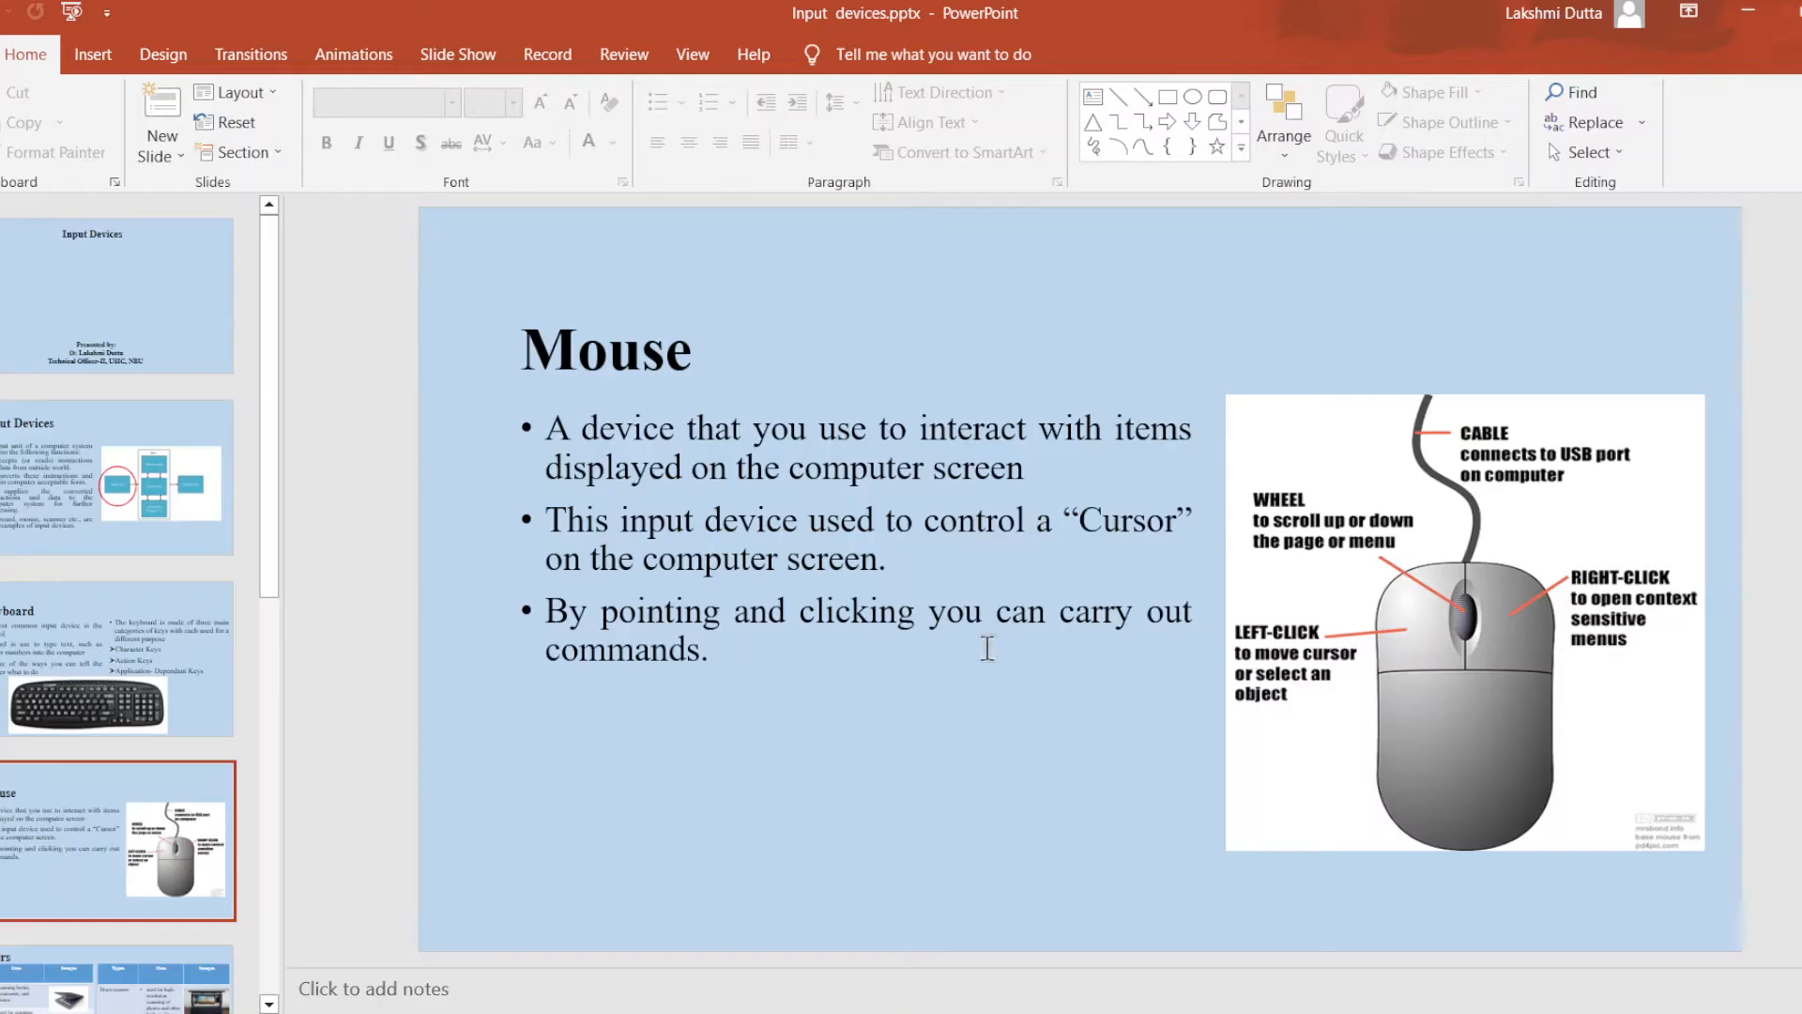
mouse_move(1114, 546)
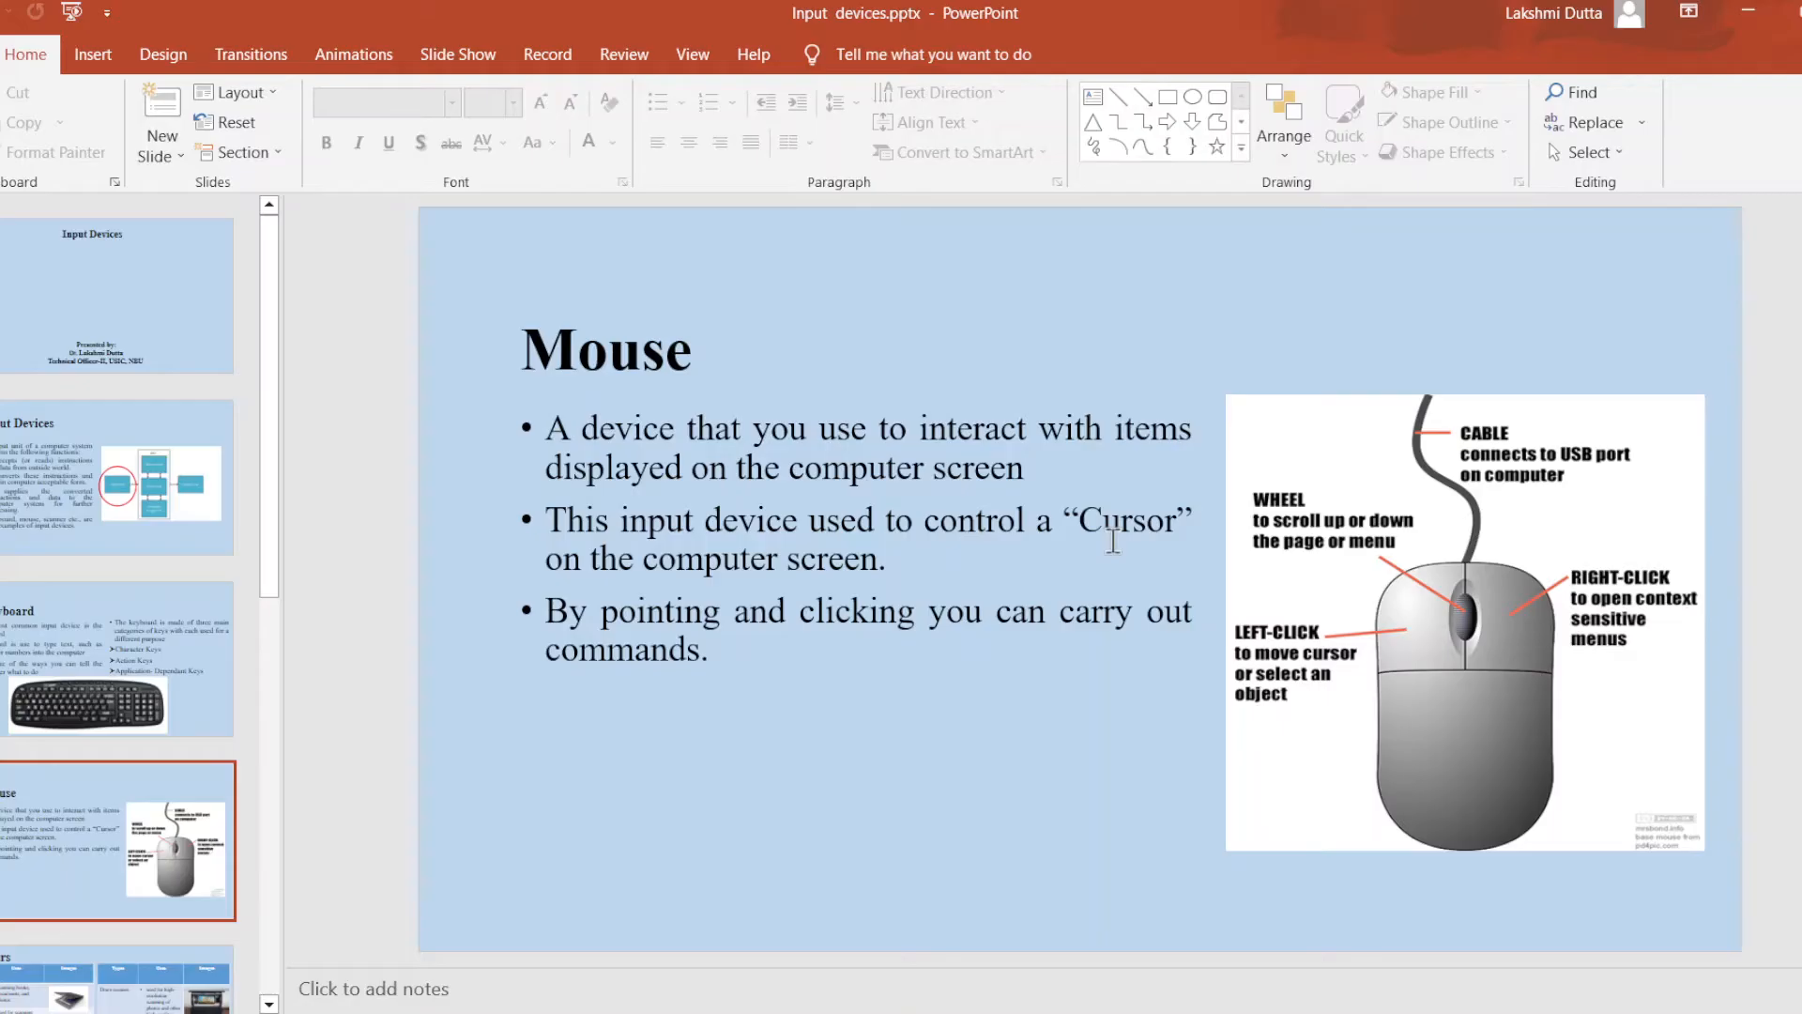
mouse_move(1394, 617)
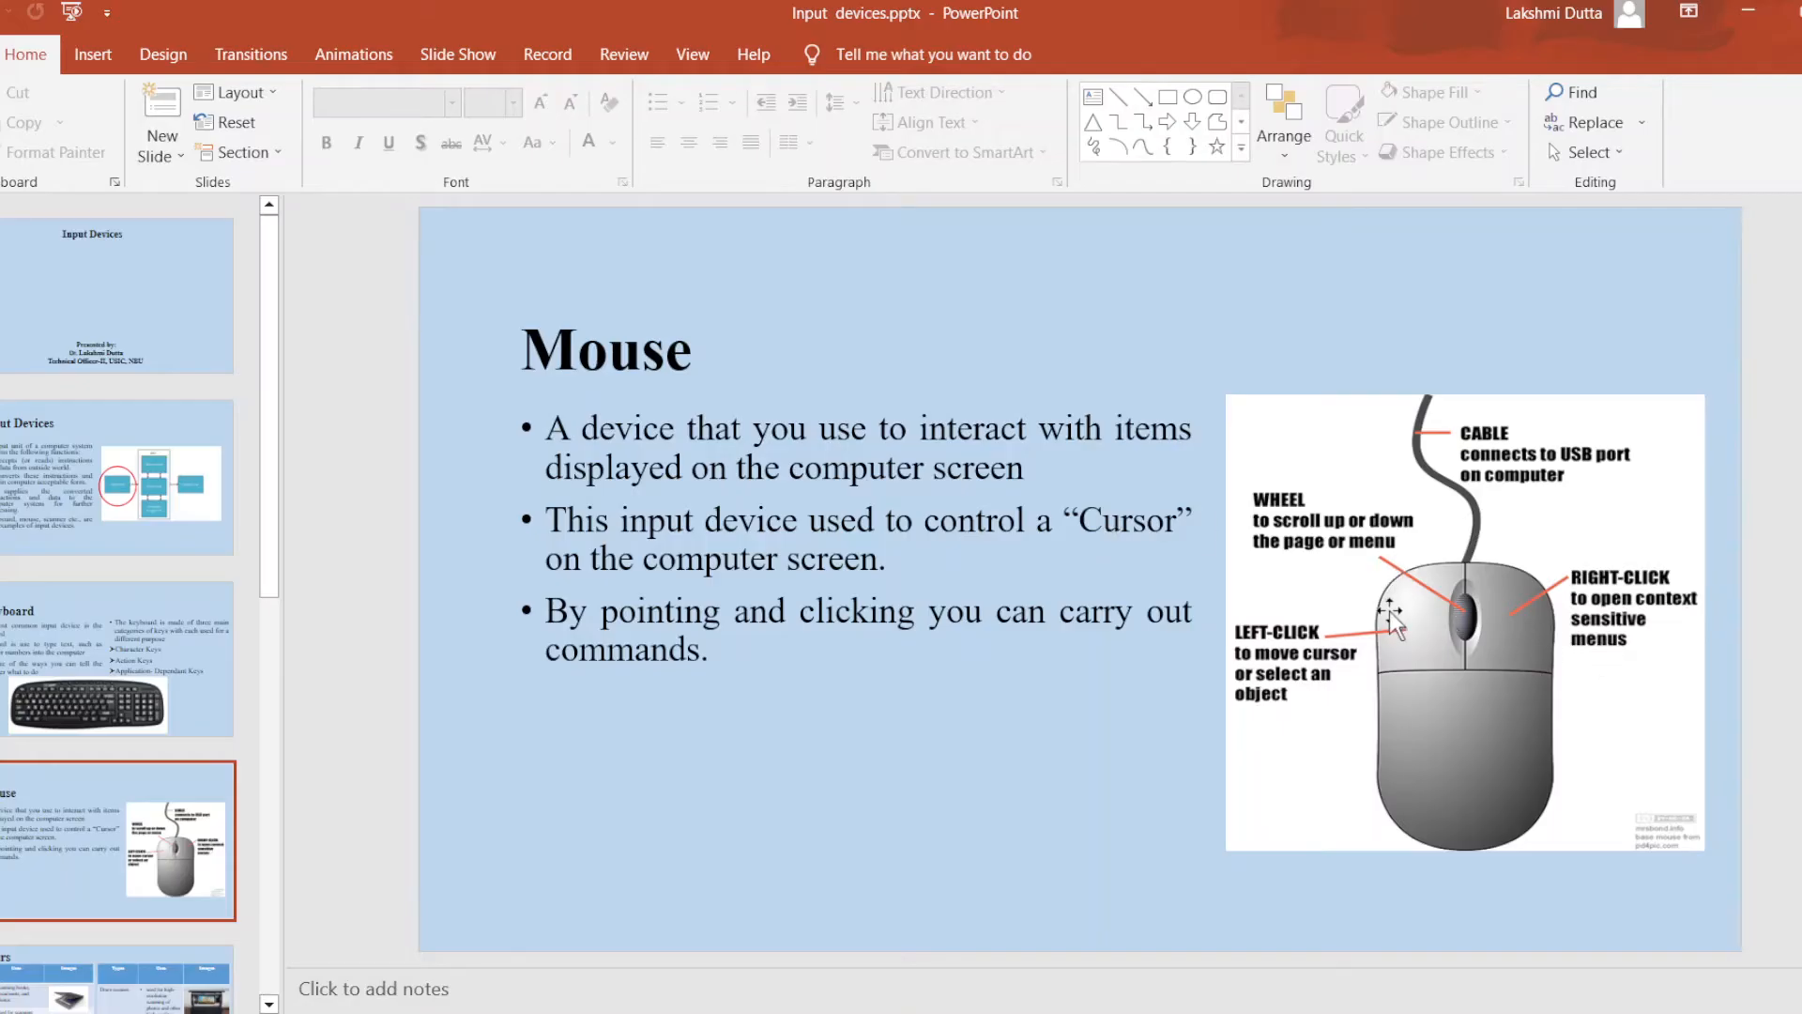
mouse_move(1437, 633)
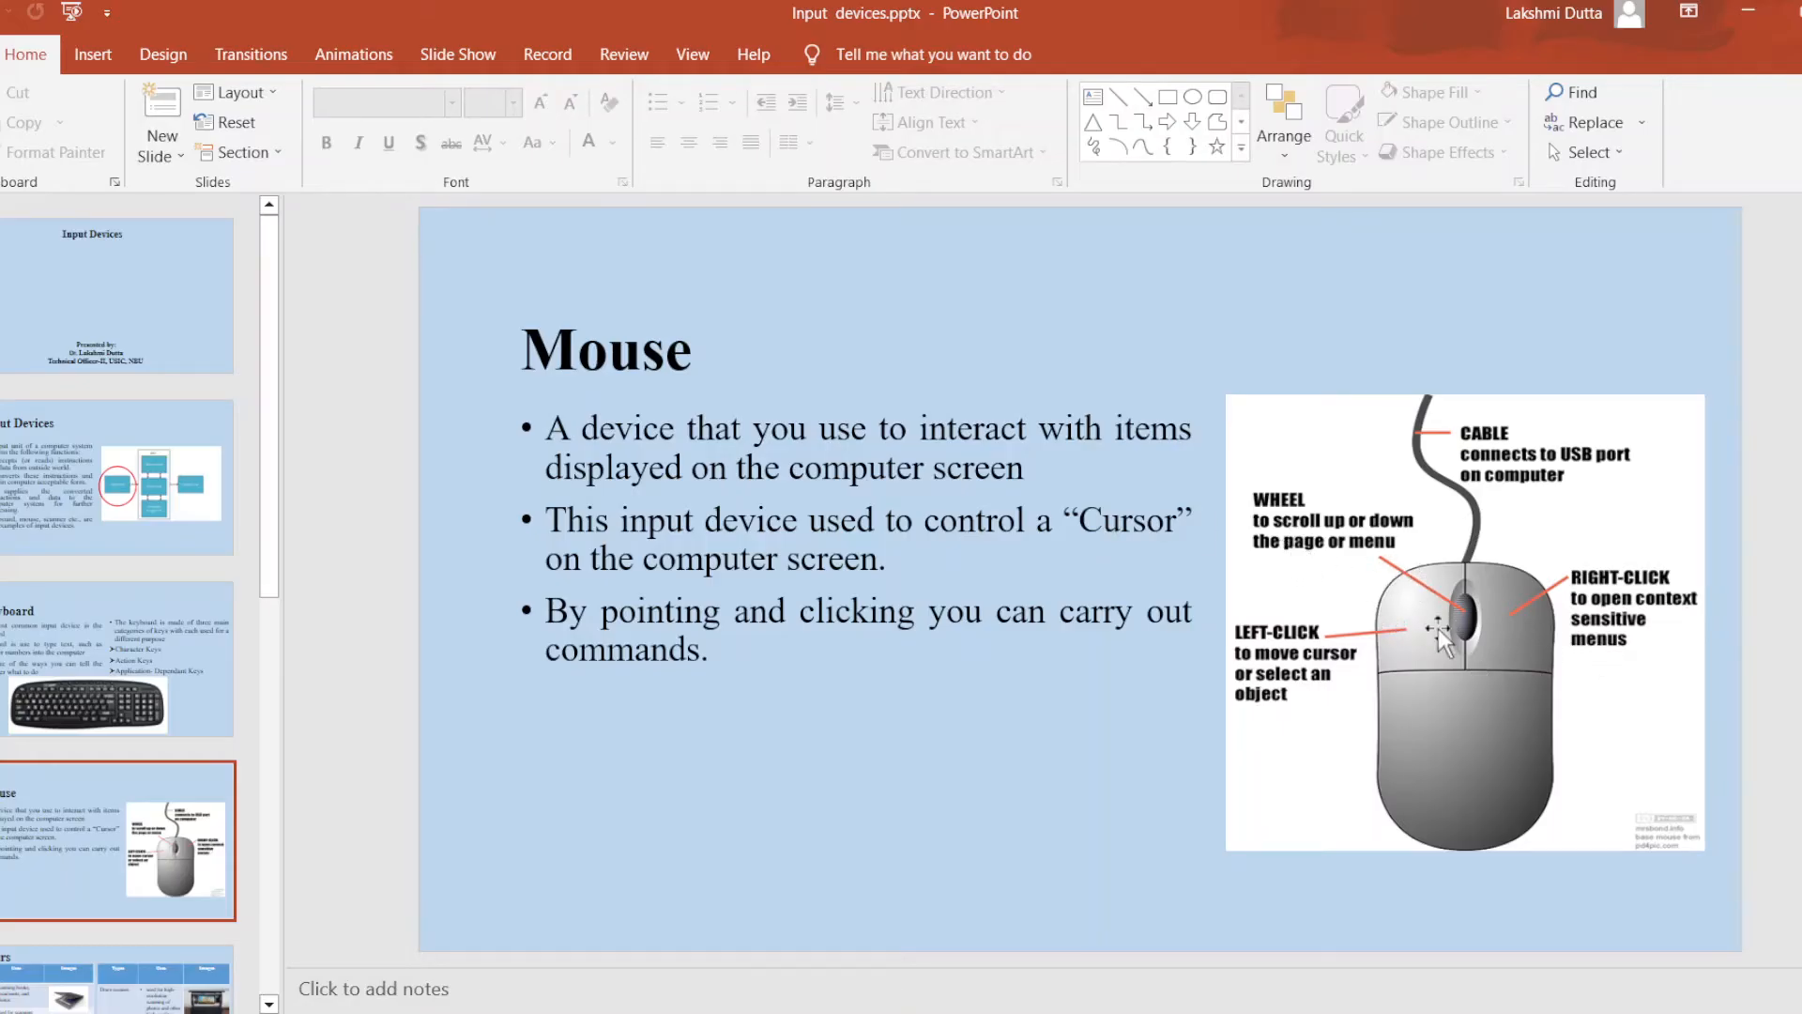
mouse_move(1470, 601)
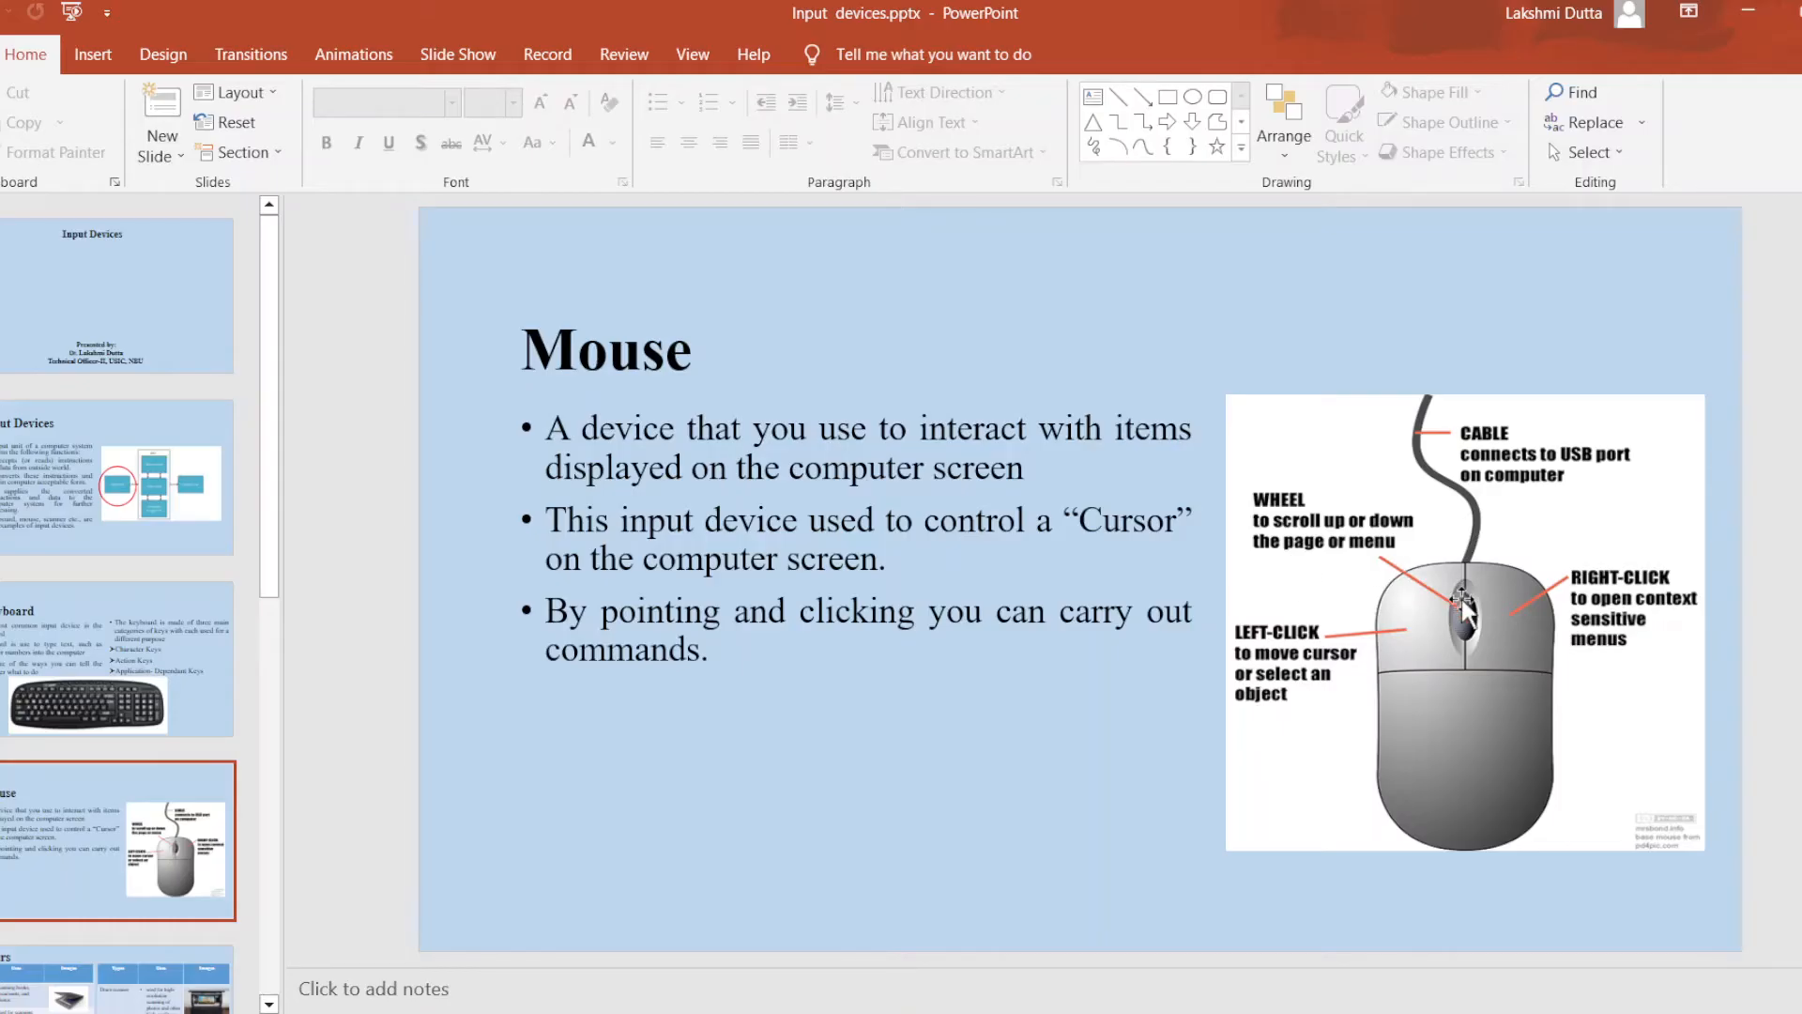
mouse_move(1344, 581)
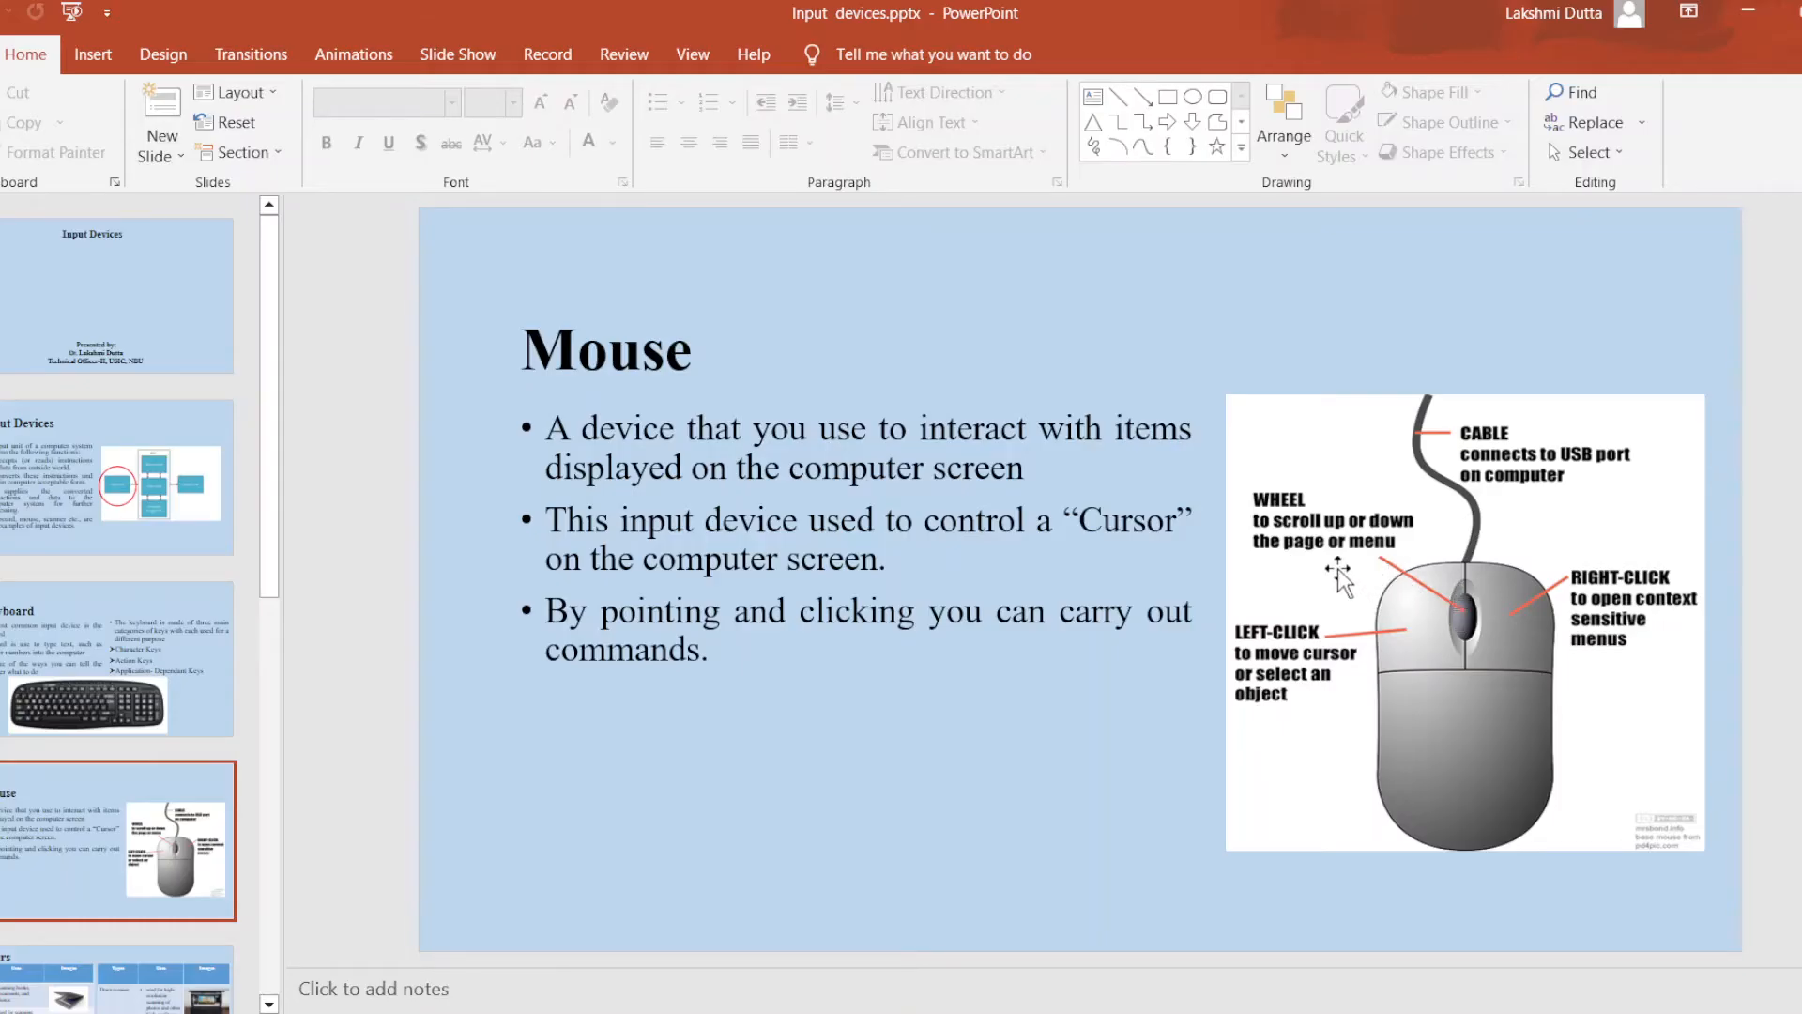
mouse_move(1300, 596)
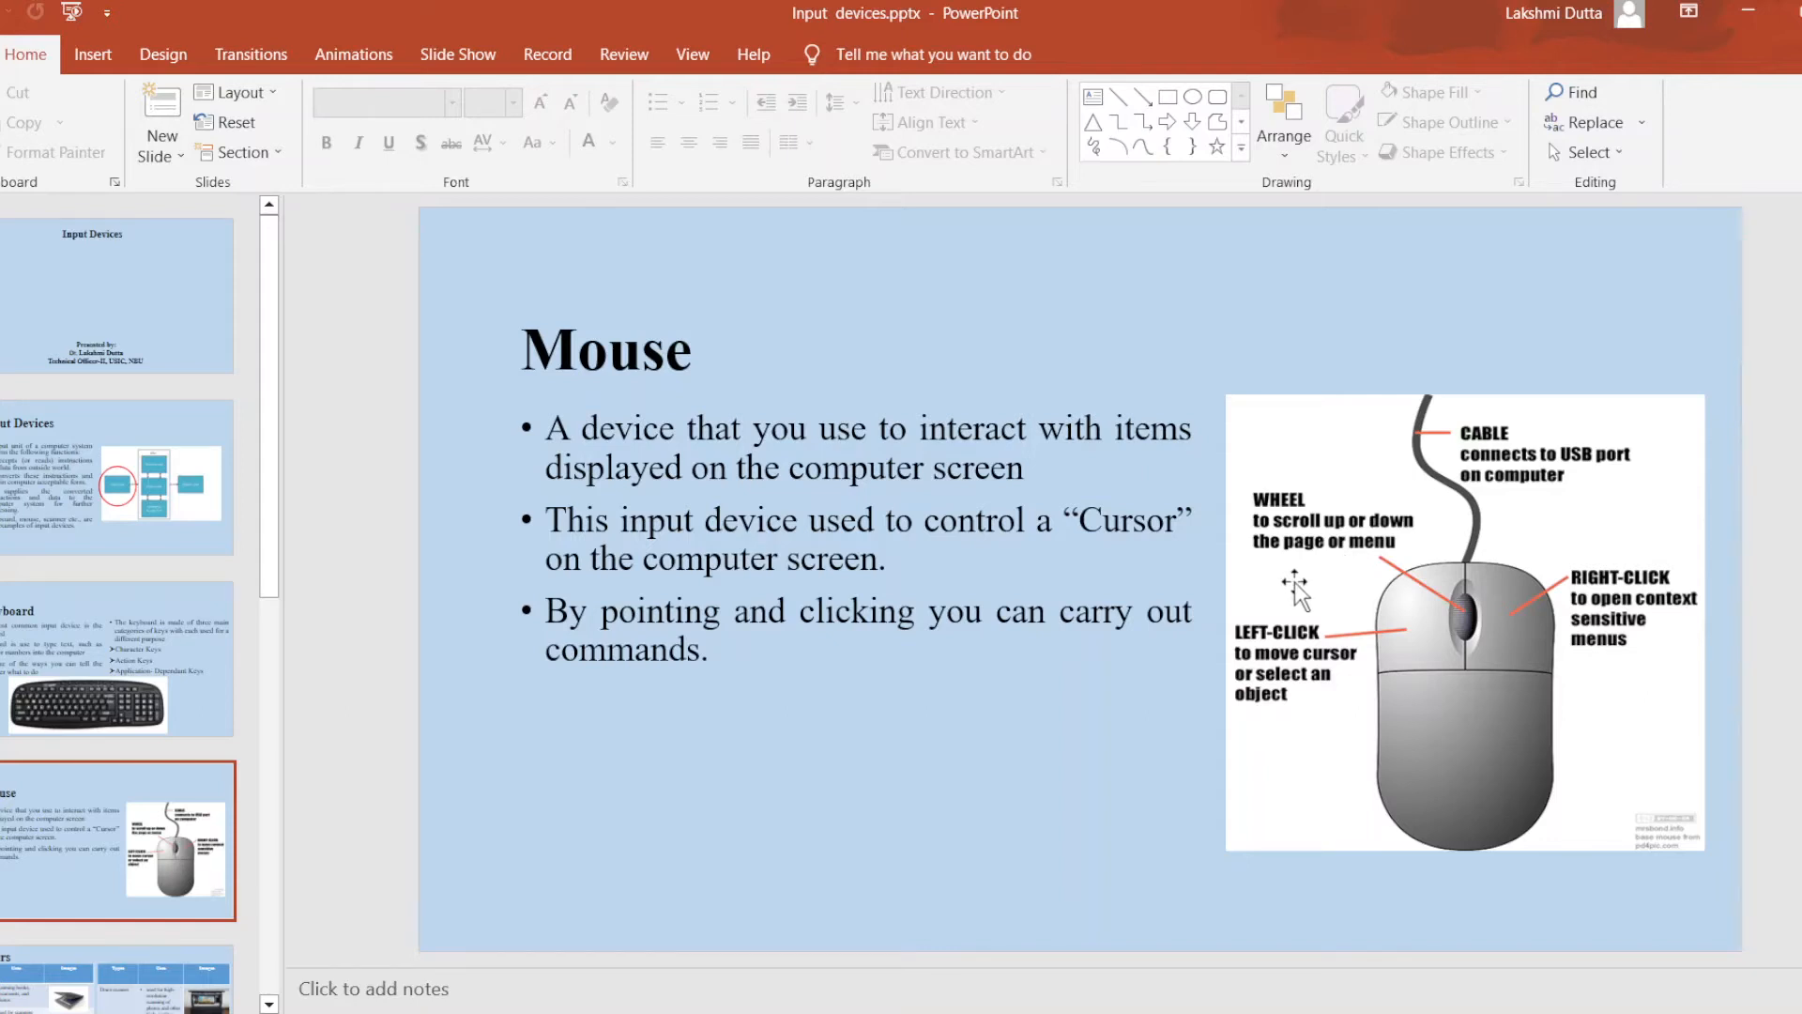
mouse_move(777, 720)
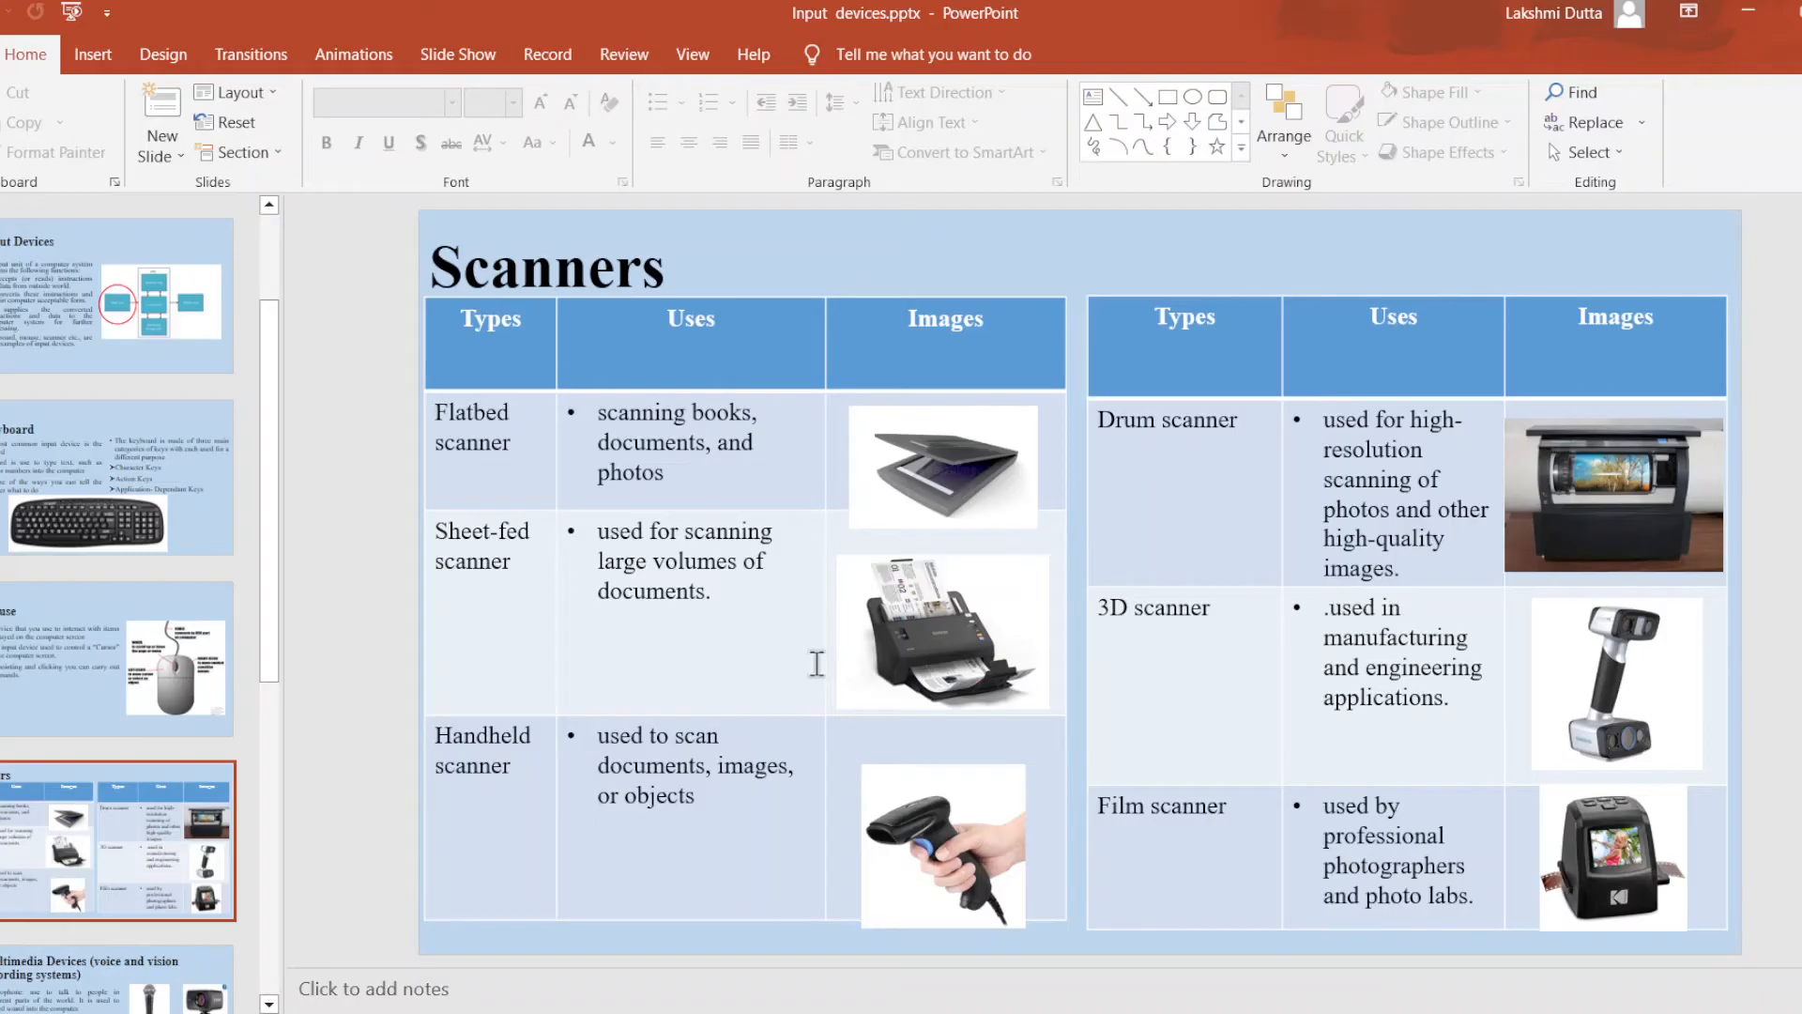
mouse_move(705, 564)
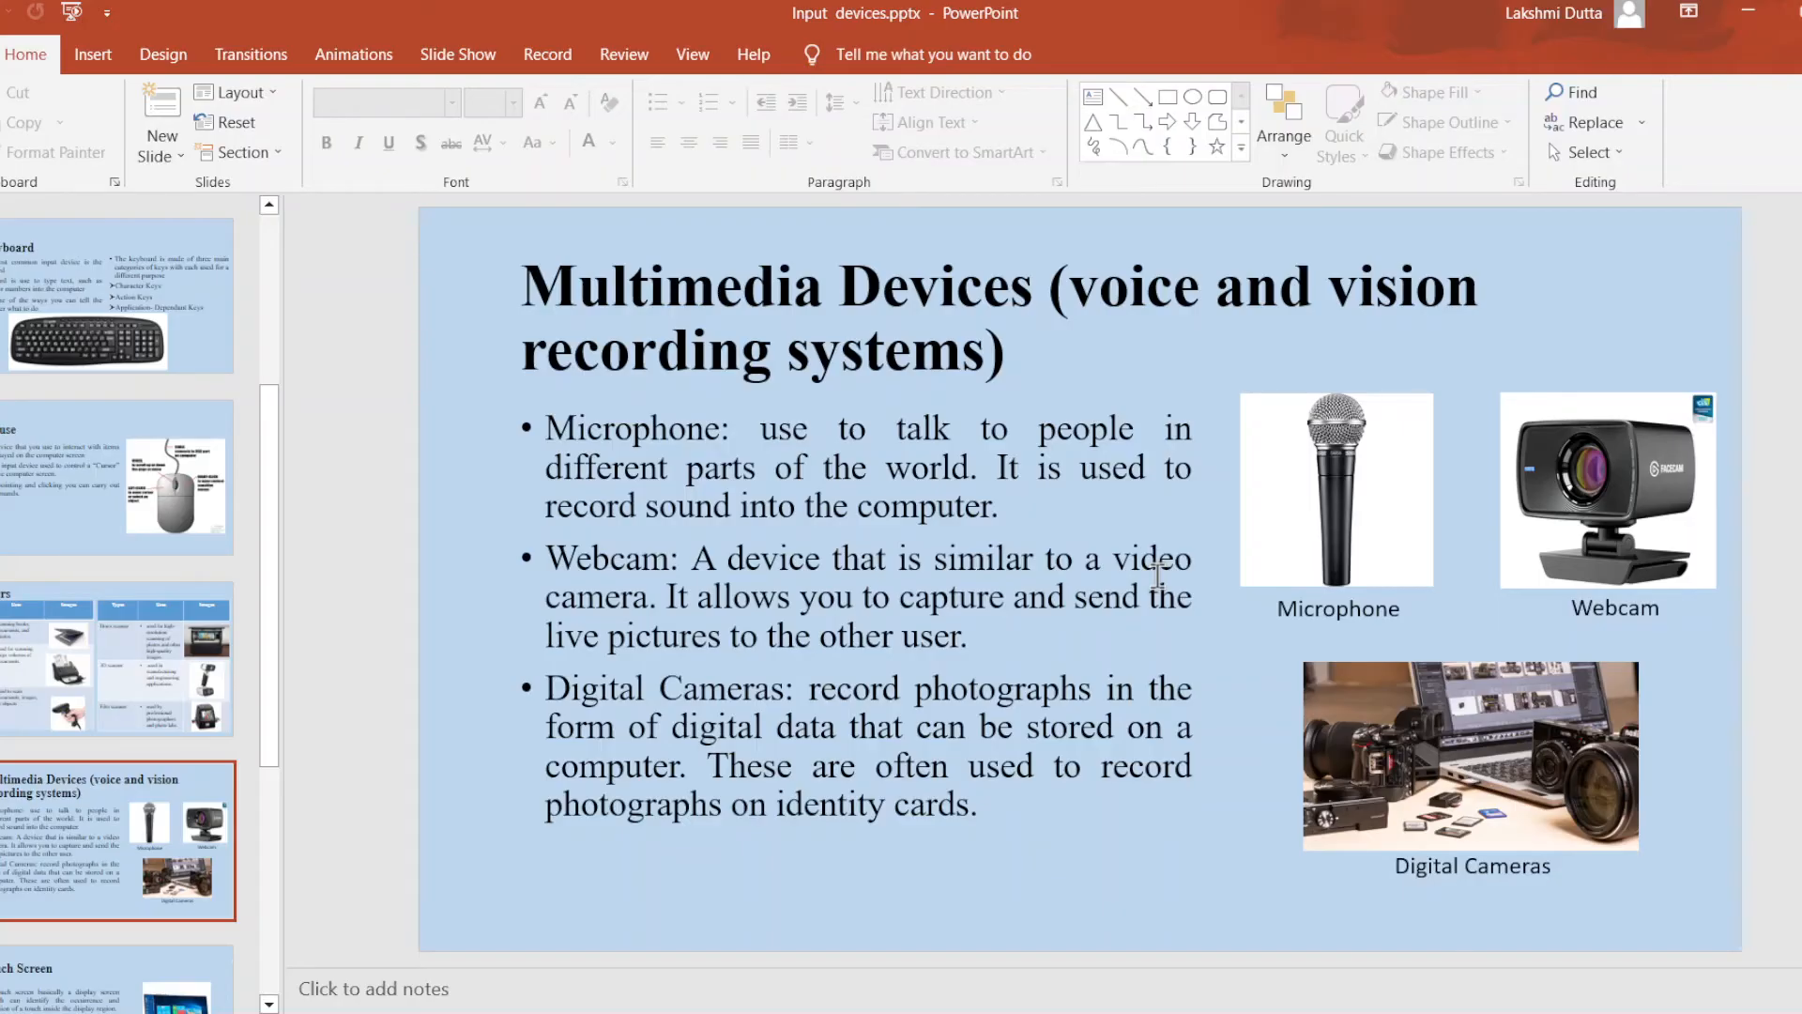
mouse_move(1166, 604)
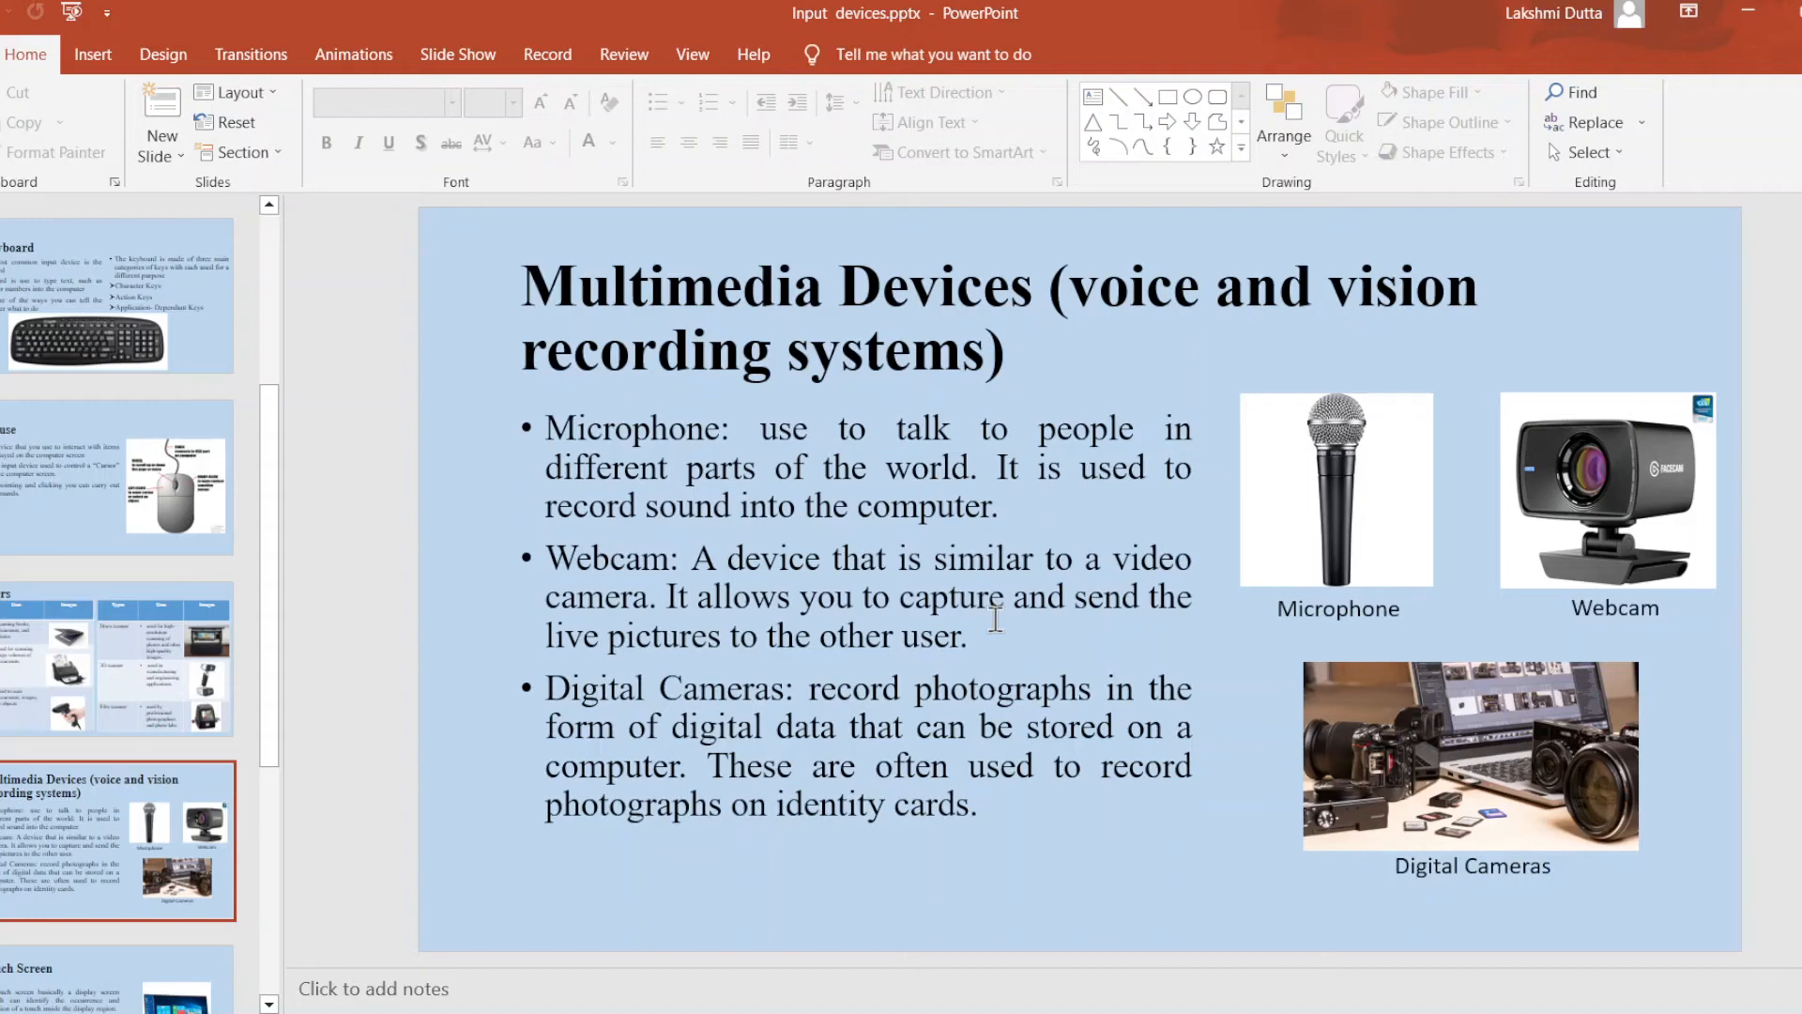
mouse_move(1280, 683)
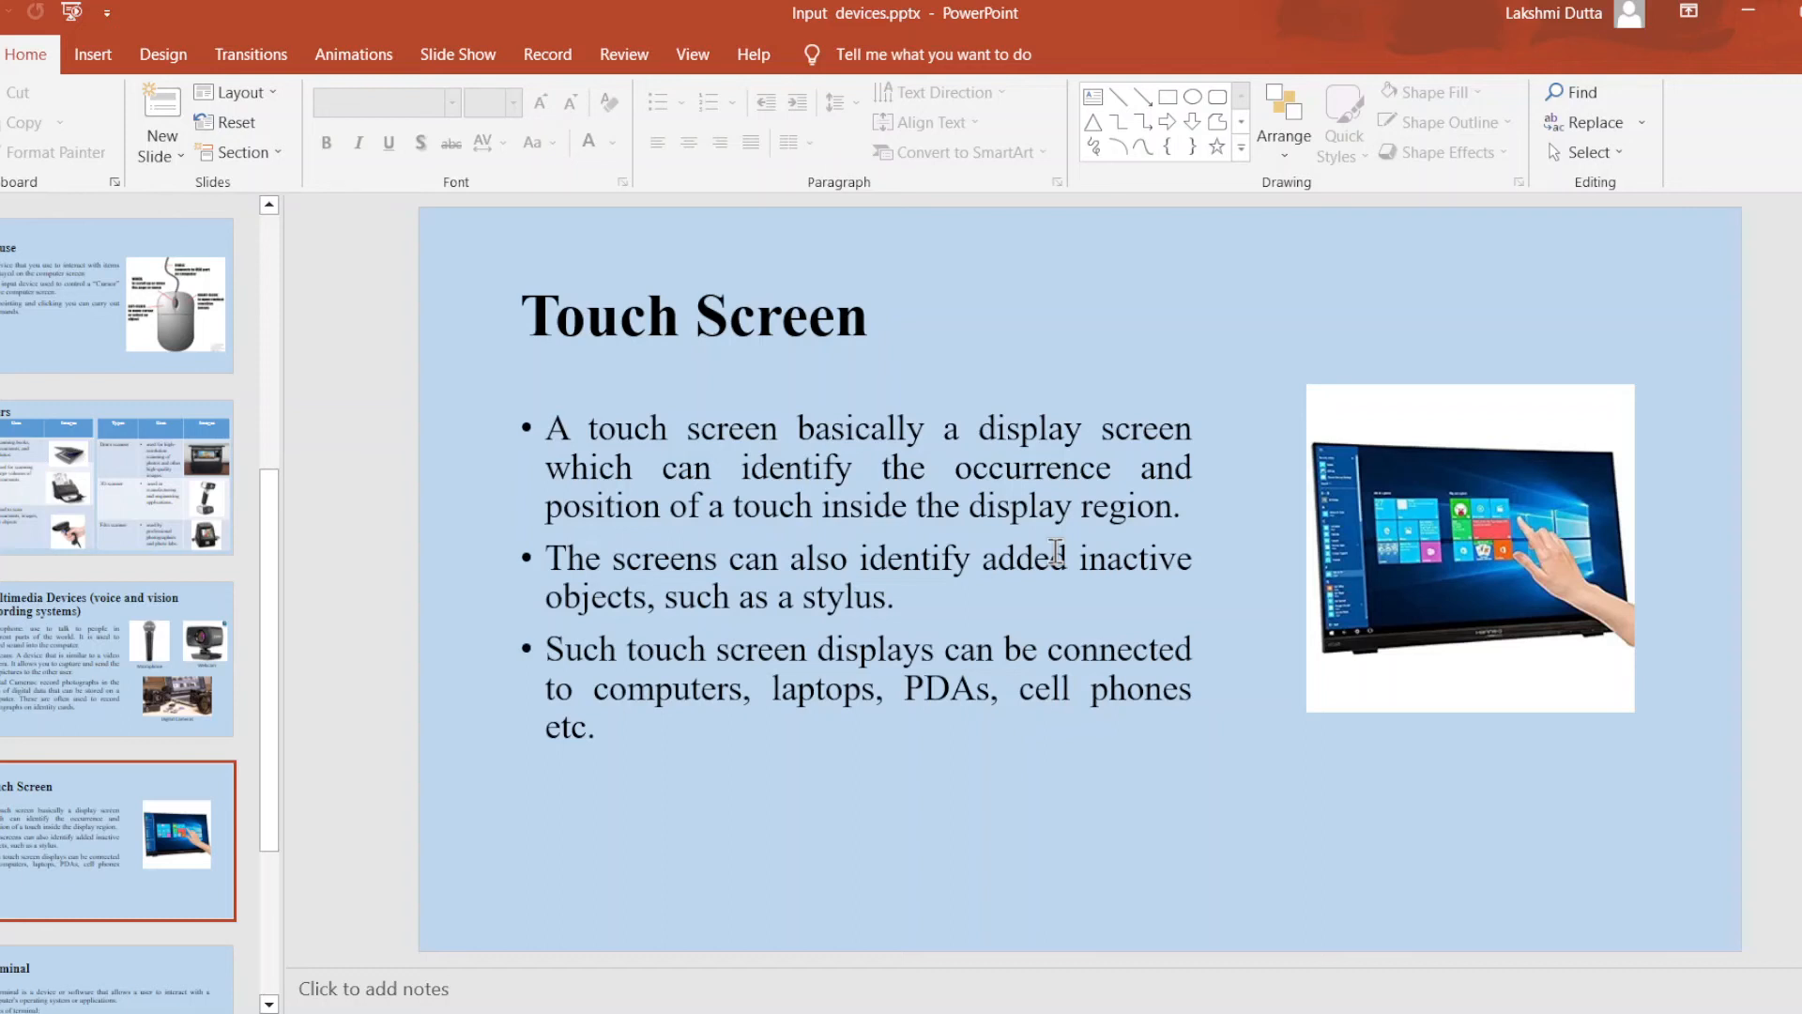
mouse_move(984, 573)
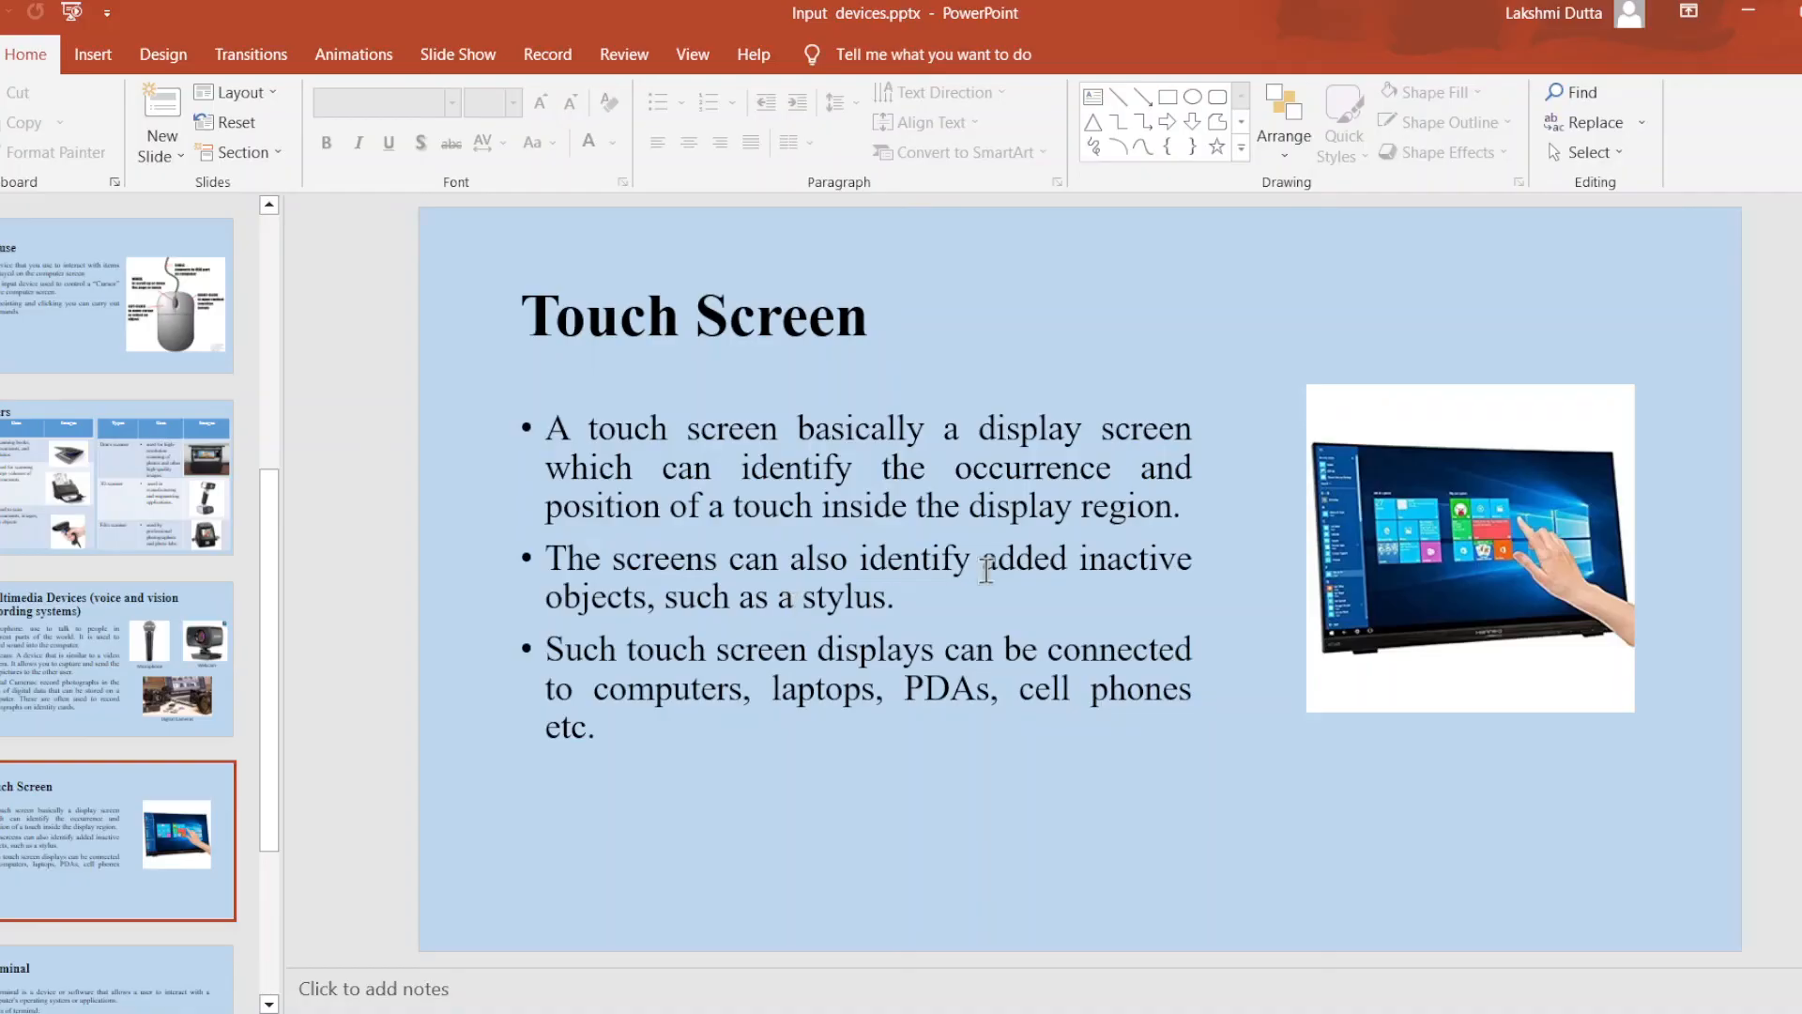